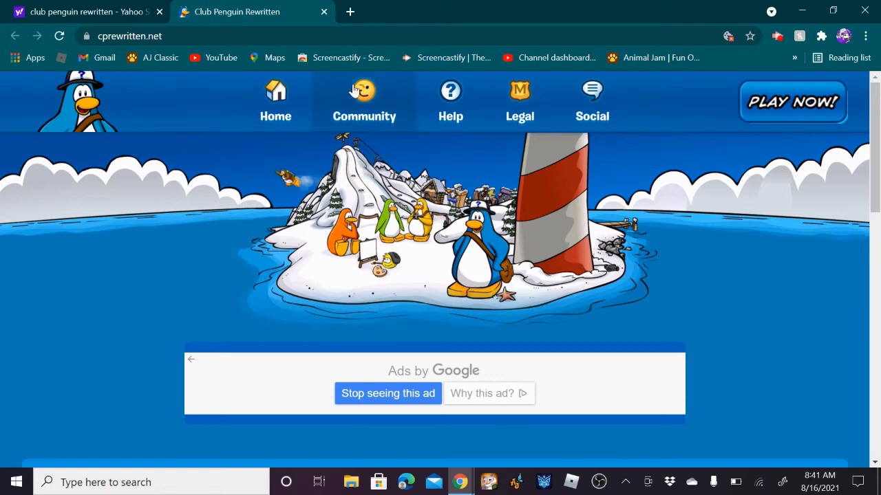
mouse_move(516, 282)
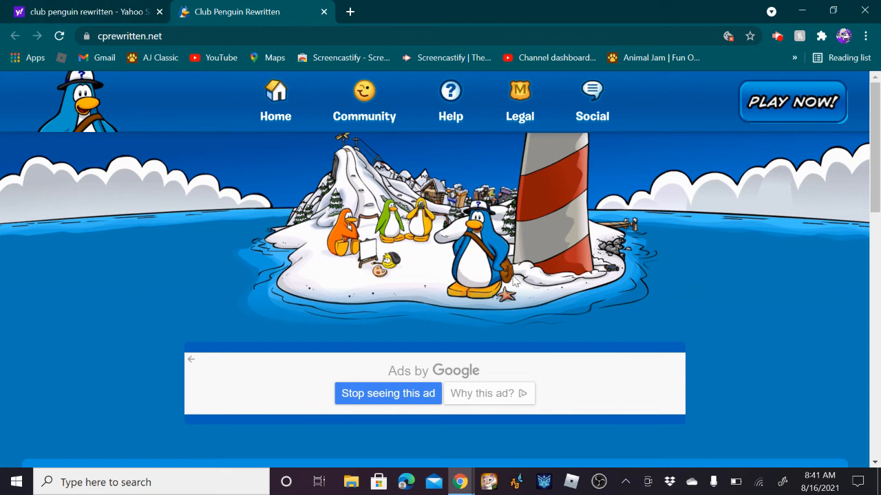
mouse_move(680, 242)
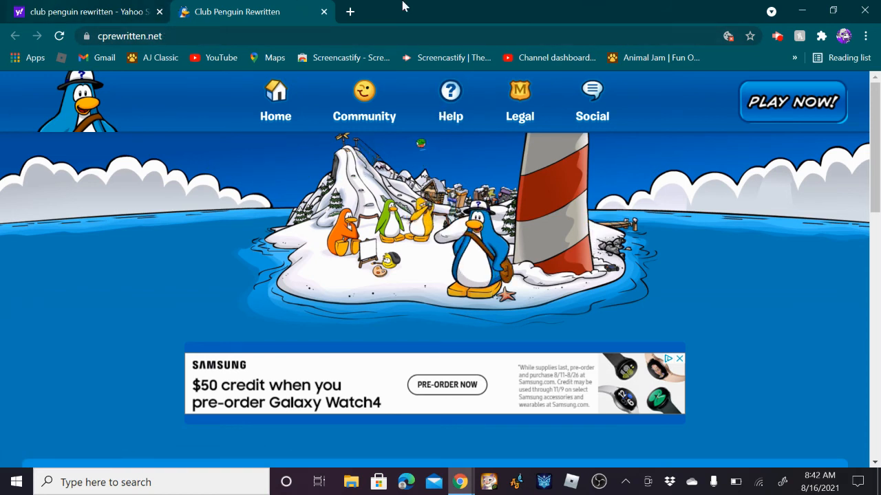
- Launch the game from Play Now, start it, and dismiss the beta testing notice
left_click(792, 102)
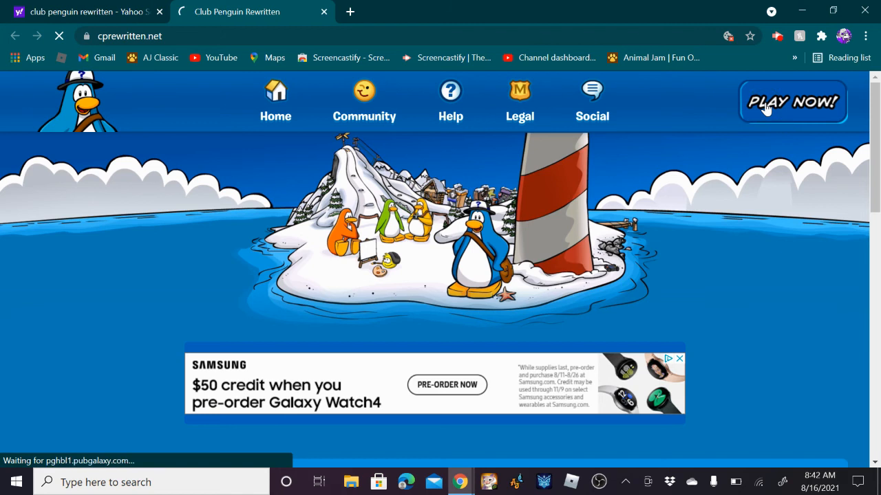
left_click(792, 101)
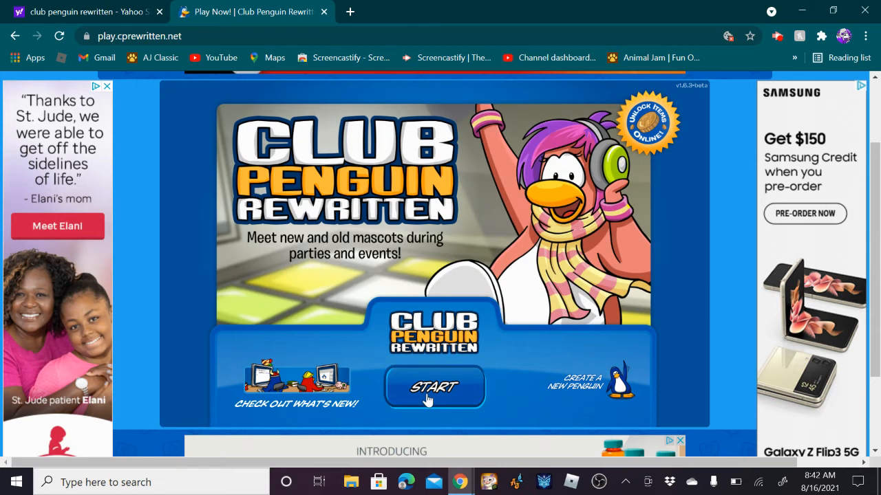
left_click(434, 387)
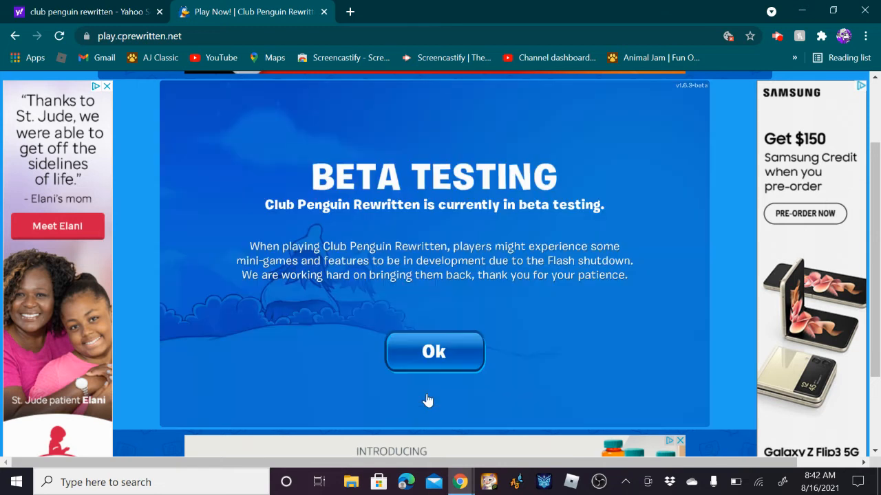
left_click(434, 352)
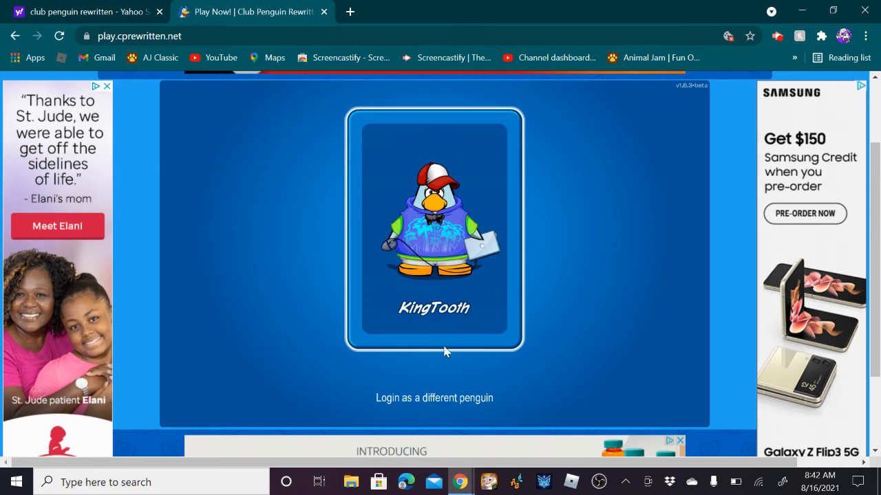
- Go back to the homepage and open the Play Now game page again
left_click(15, 36)
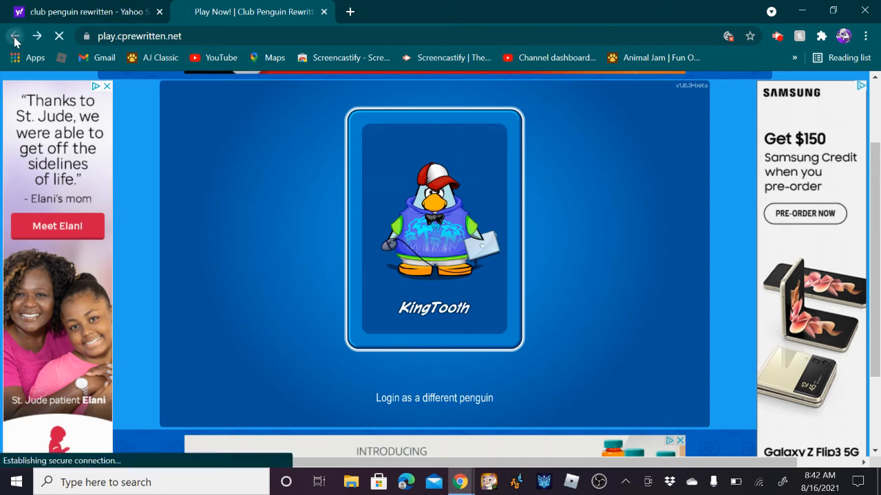
left_click(15, 36)
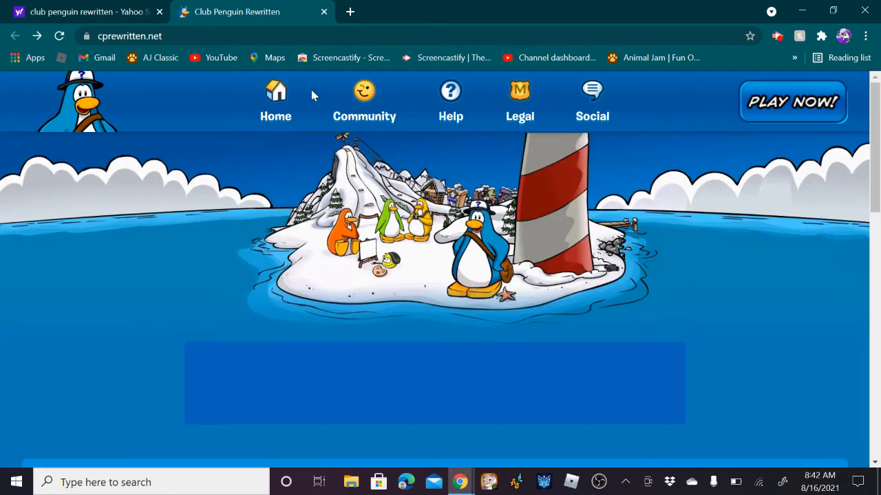
left_click(793, 101)
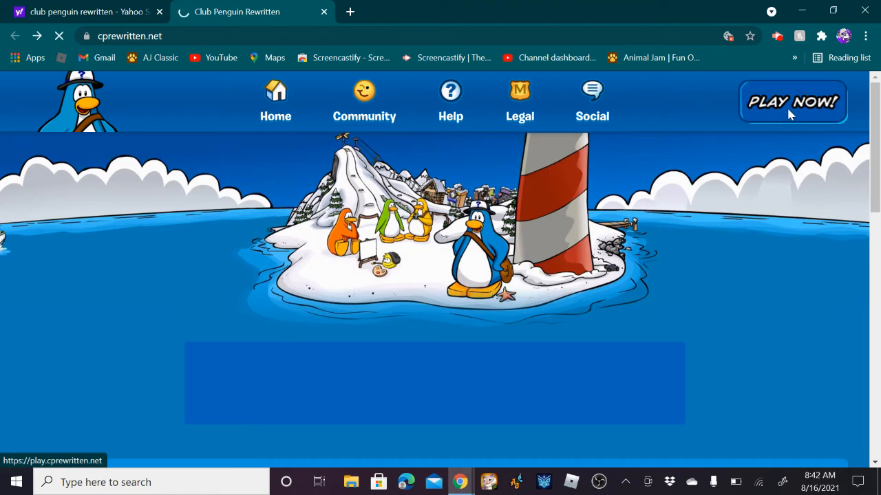
- Start the game and log in with the saved KingTooth penguin card
left_click(791, 101)
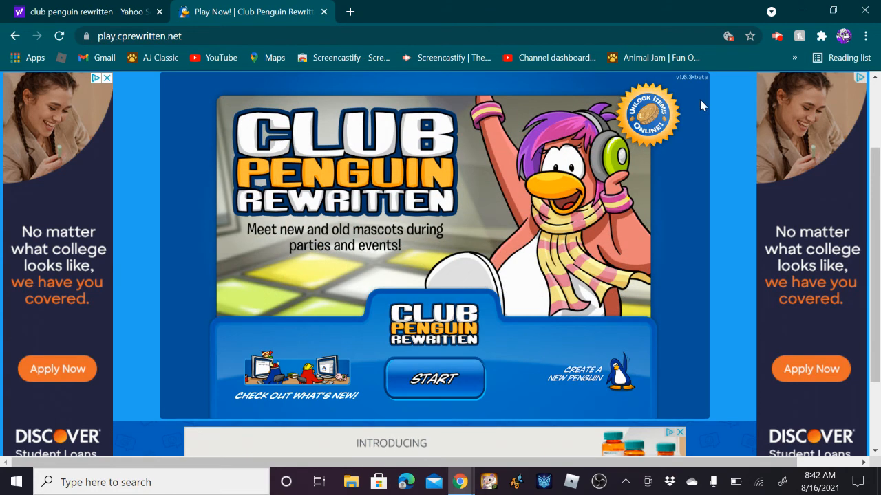
left_click(434, 379)
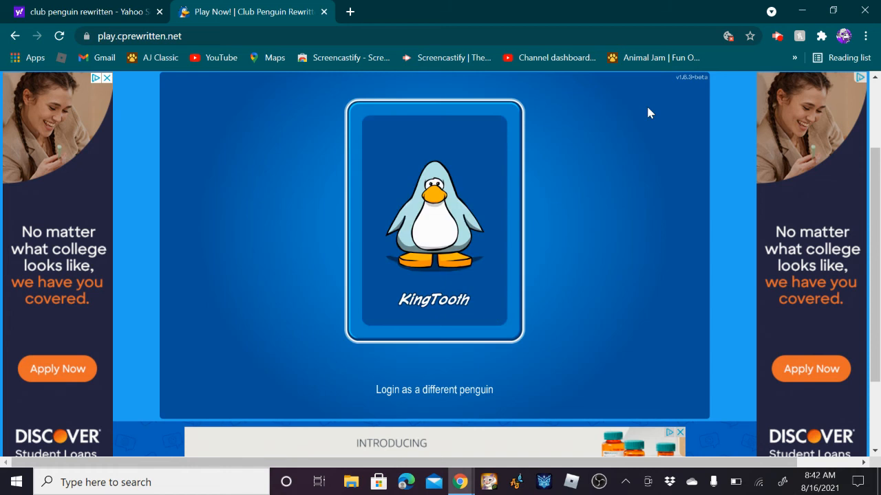
left_click(434, 221)
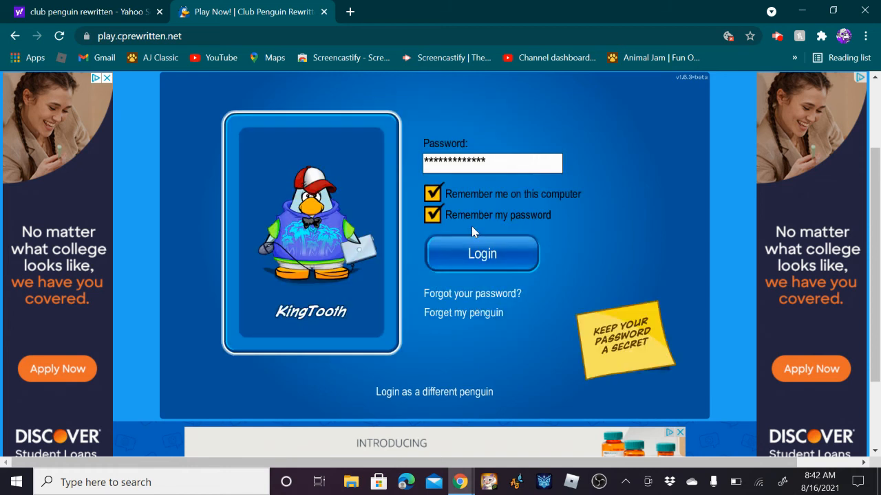
left_click(481, 253)
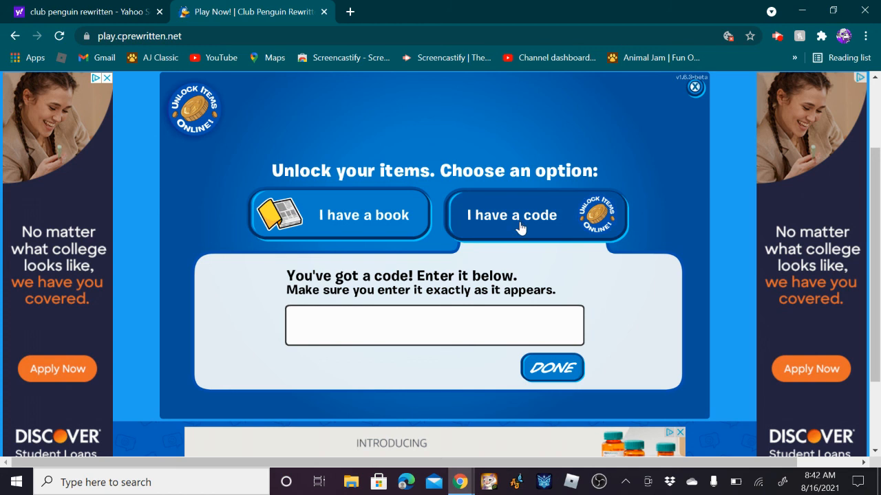
- Submit code FREEDHOOD, dismiss the incorrect-code message, then type FREEHOOD2
left_click(434, 325)
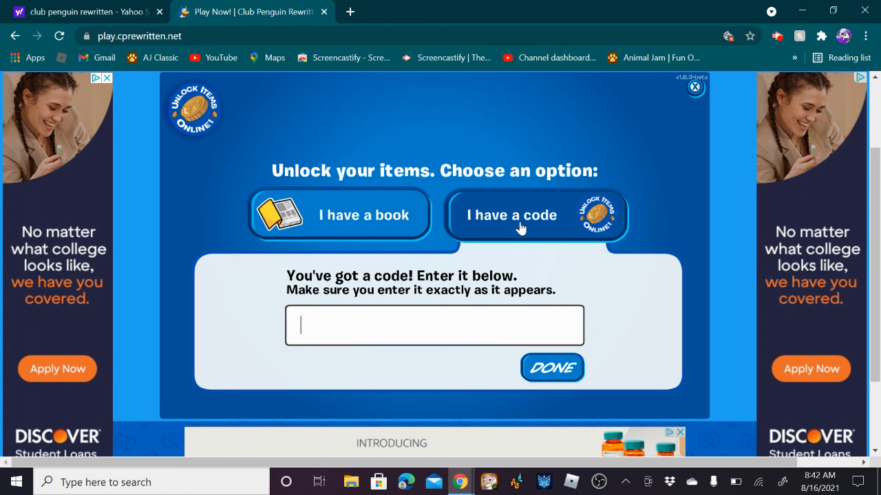
type("FREE")
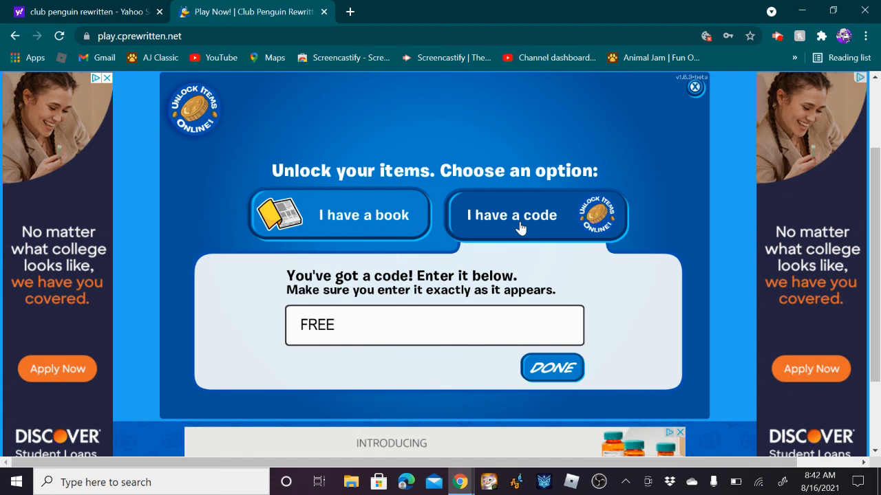
type("DH")
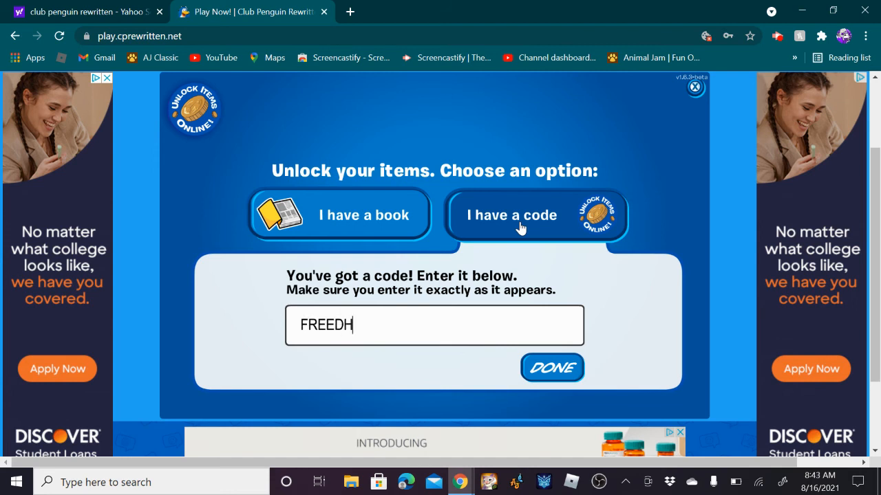
type("OOD")
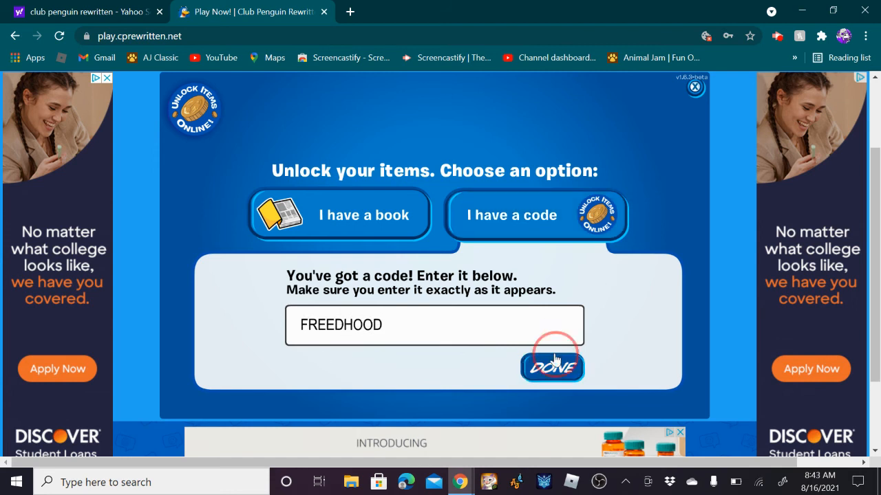
left_click(552, 366)
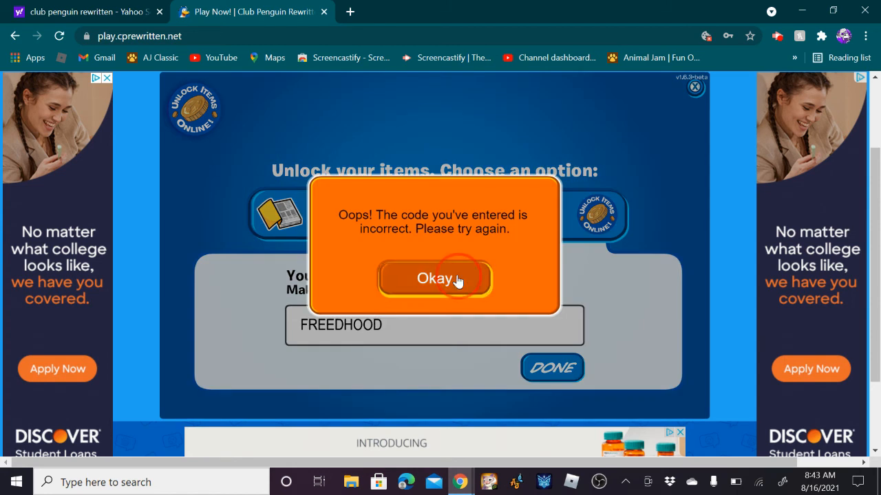
left_click(434, 278)
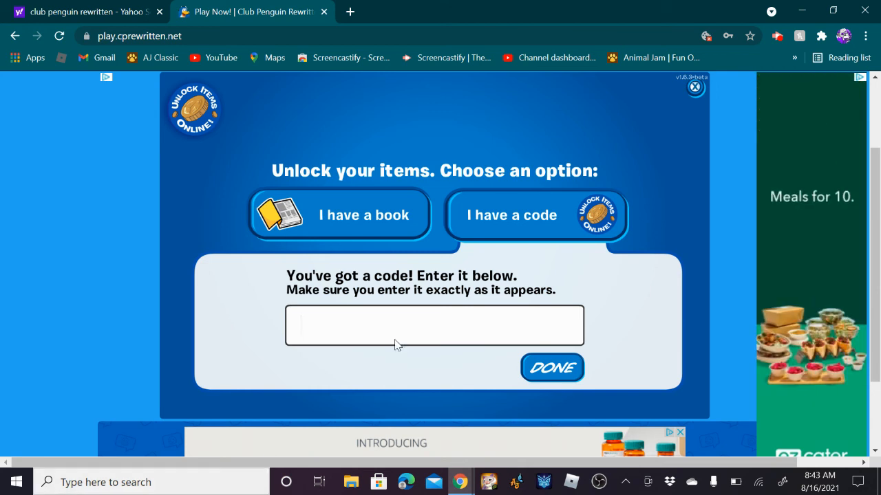
type("FREEHO")
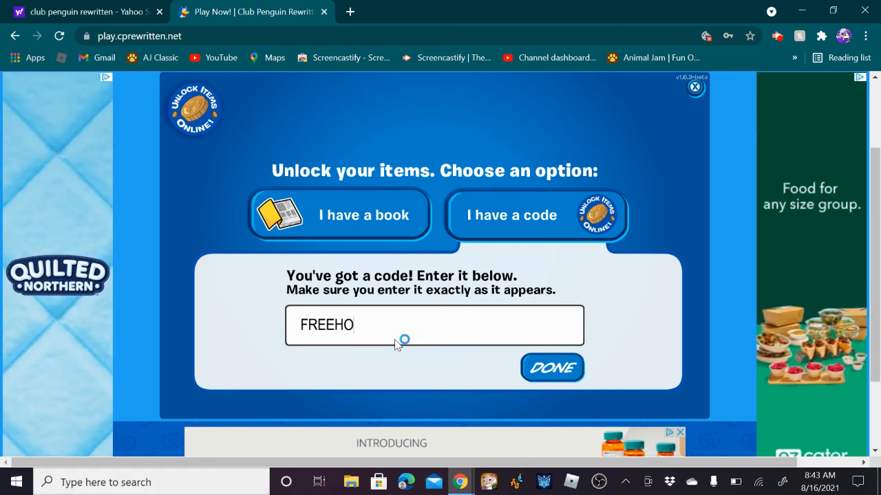
type("OD2")
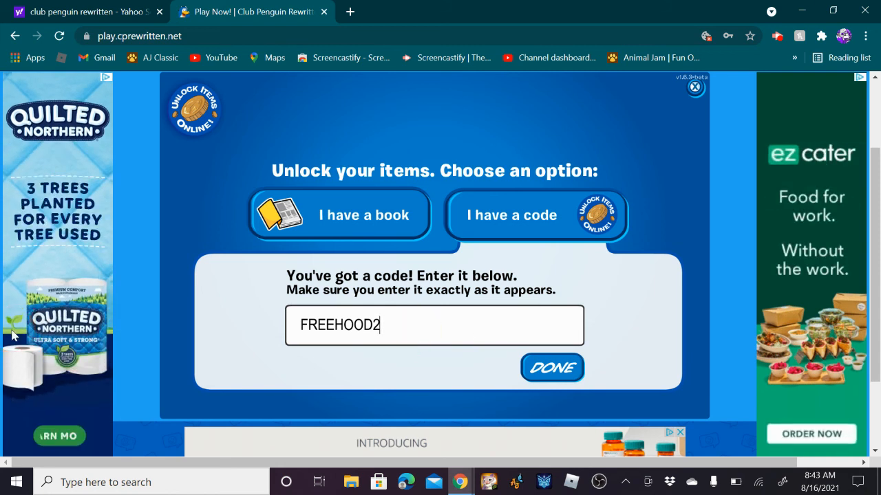
- Submit FREEHOOD2, then type ONLINESAFTEY and delete its last letters
left_click(434, 325)
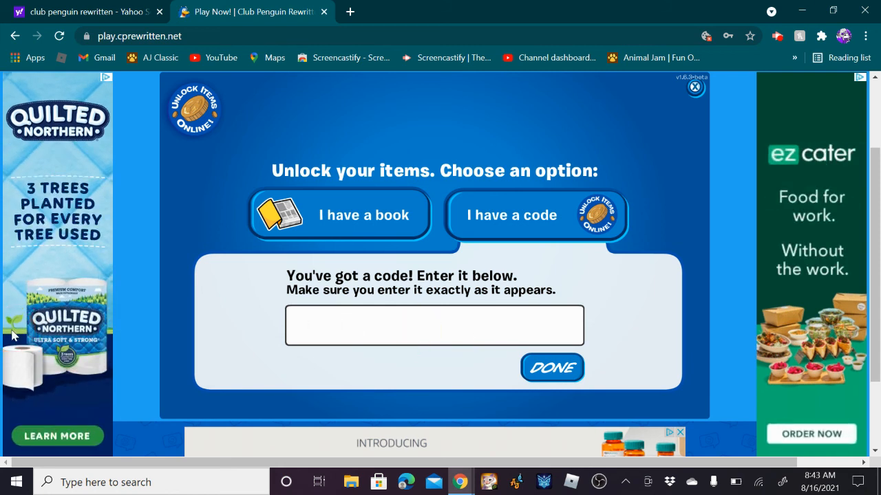
type("0")
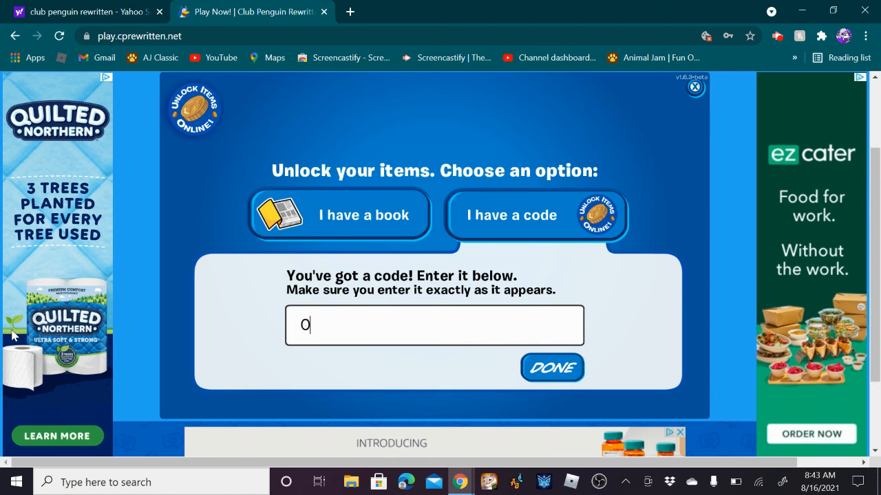
type("NLINES")
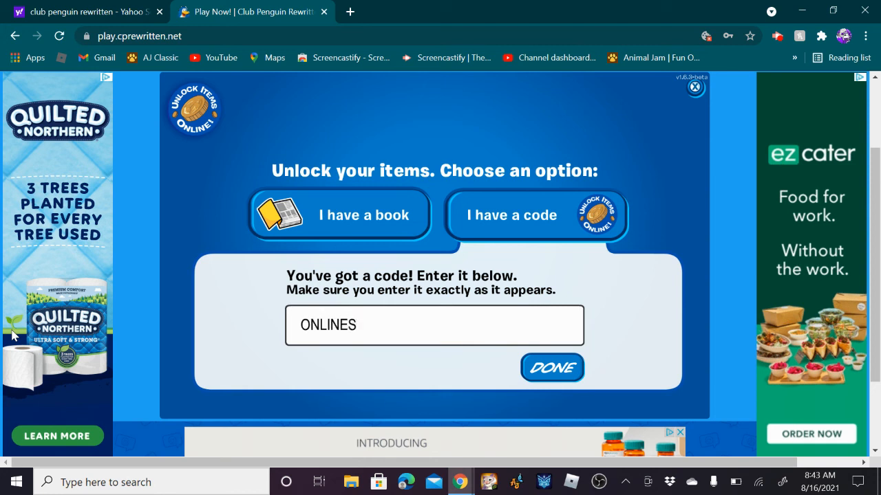
type("AFTEY")
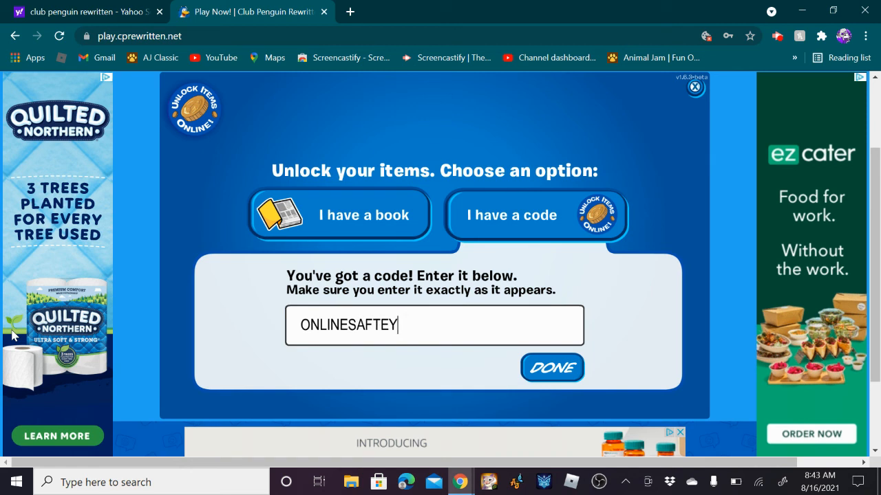
key("Backspace")
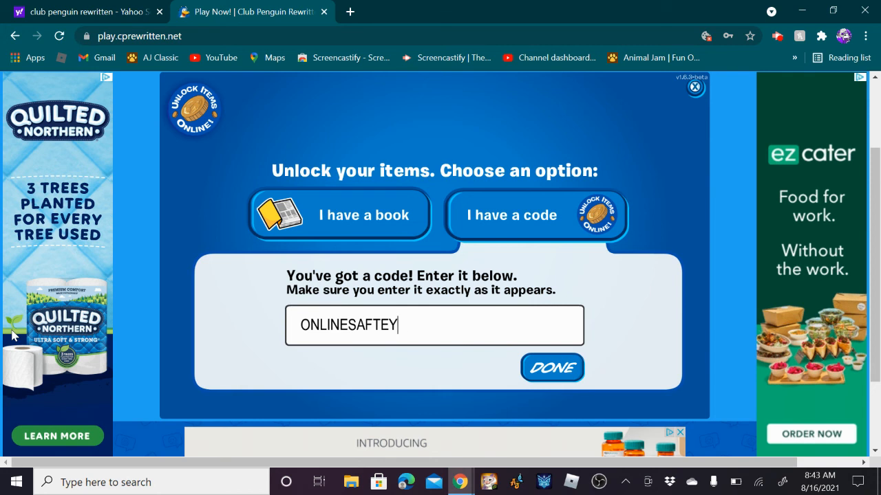
key("Backspace")
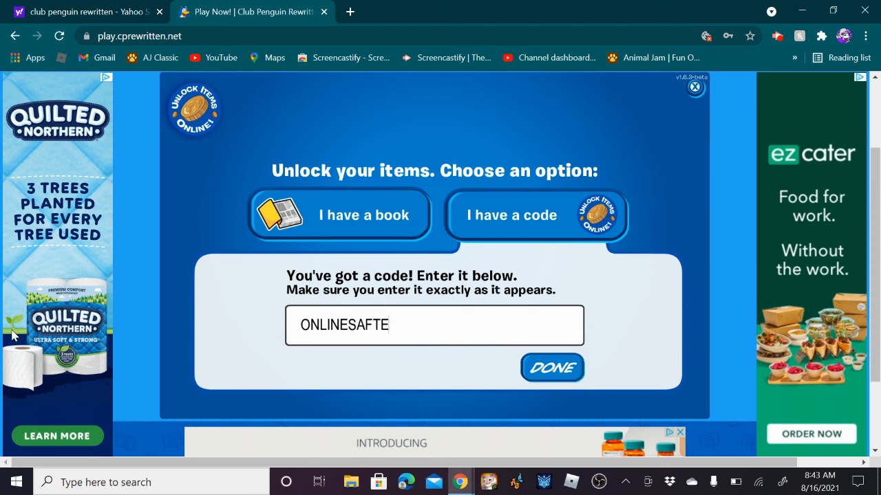
- Submit the current code, type MISSIONRETURNED, and start erasing it
left_click(433, 325)
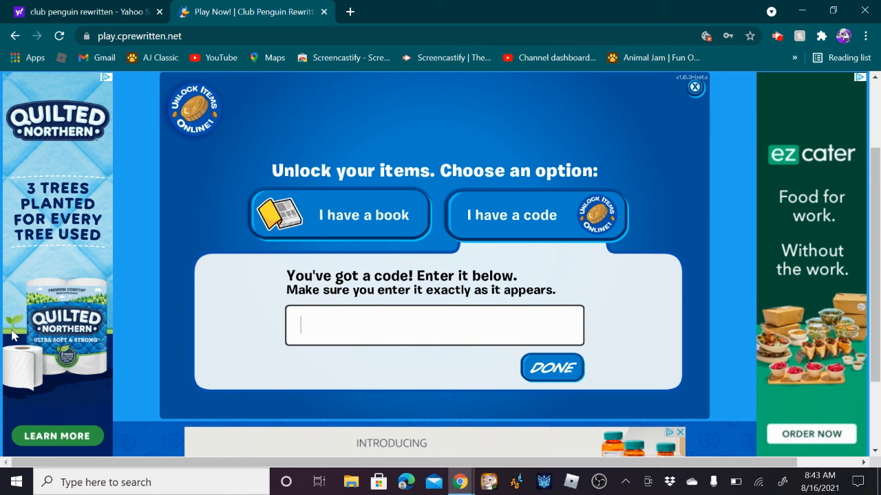
type("MISSION")
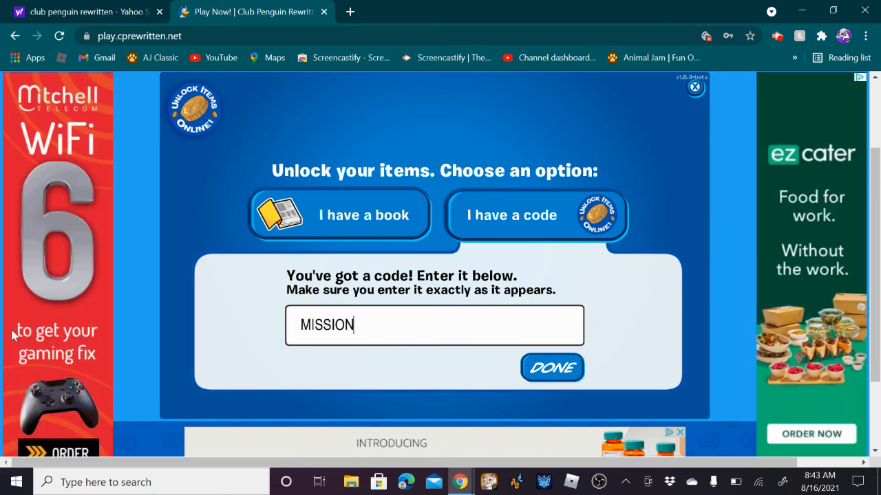
type("RETURNED")
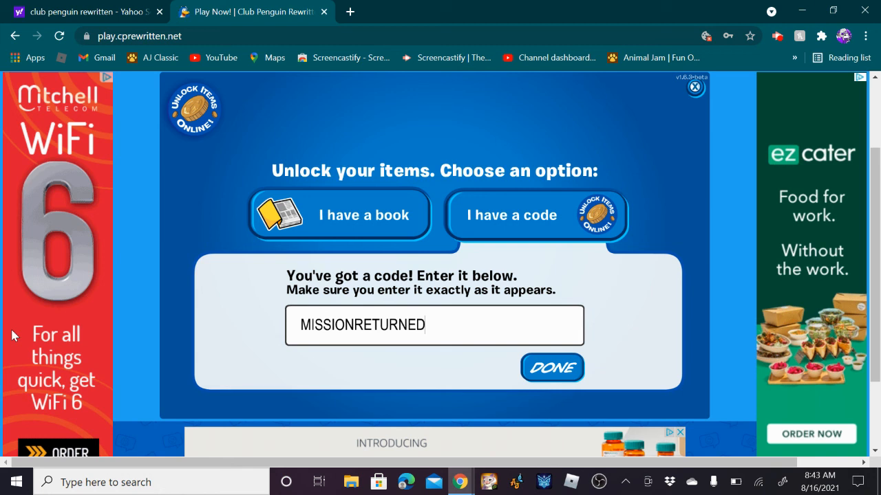
key("Backspace")
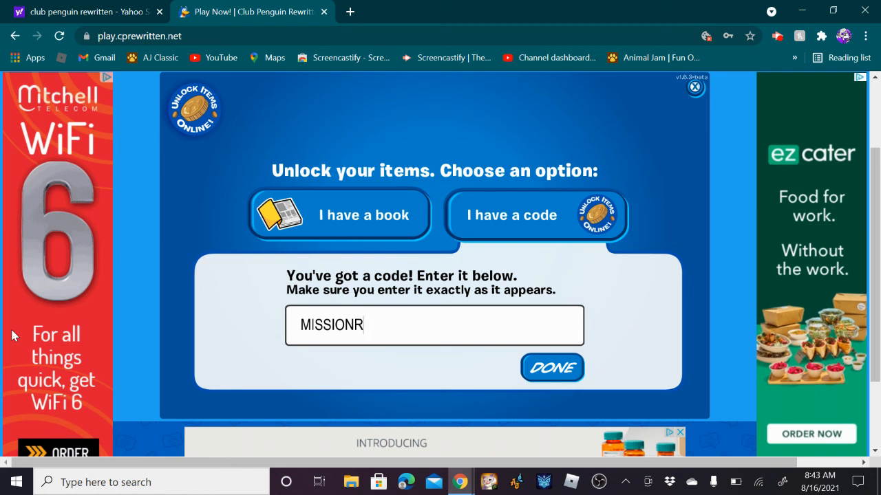
- Type TOLKFAM in the code field, then replace it with BUILDERS
type("TOLK")
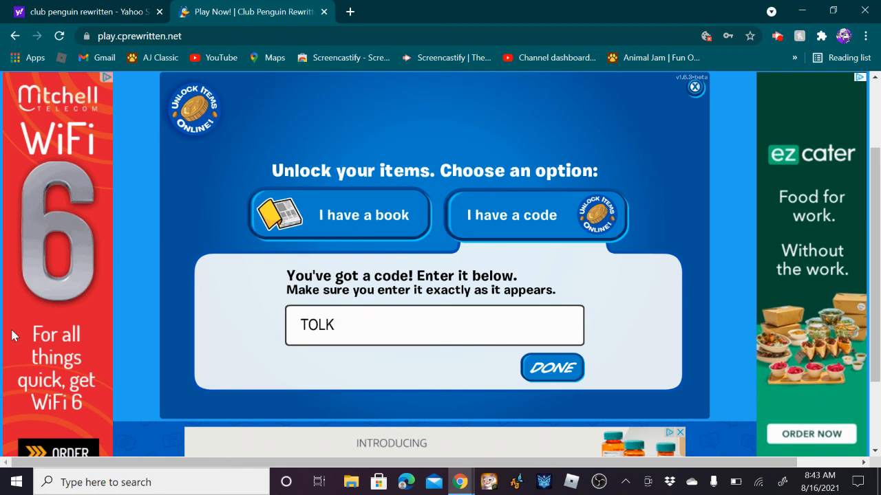
type("FAM")
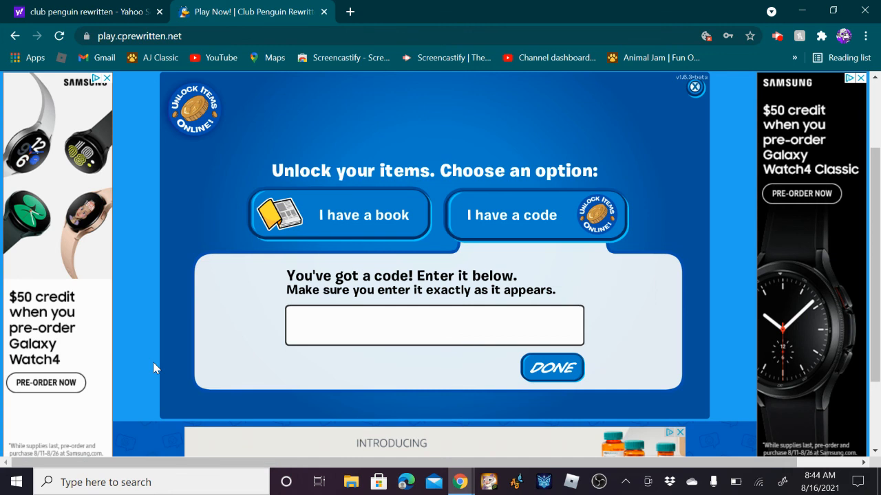
type("BUILDERS")
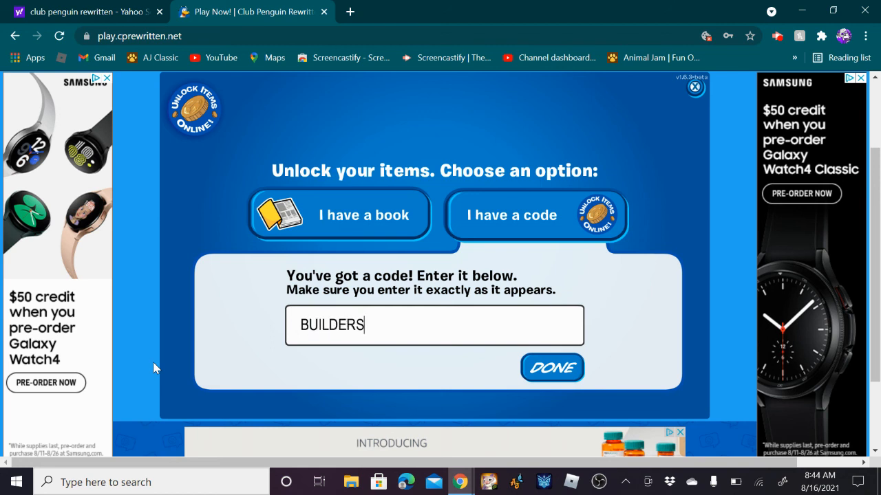
mouse_move(366, 317)
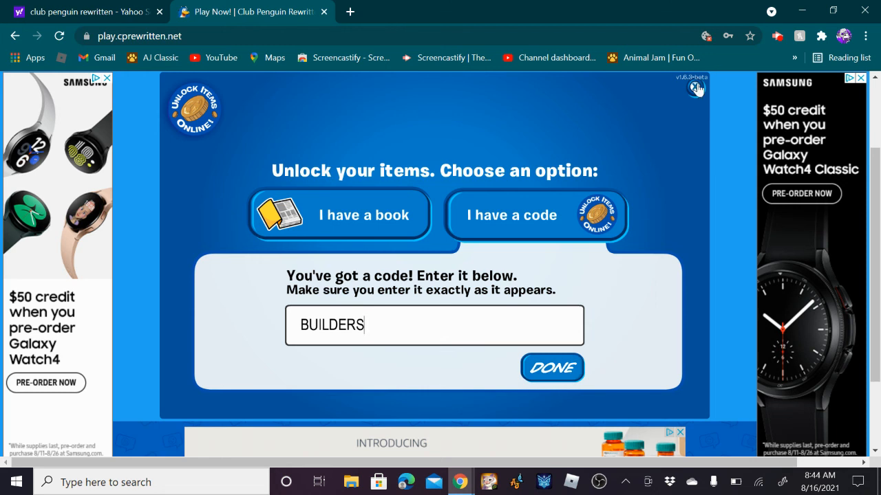
- Close the Unlock Items window and wait for KingTooth to load at the Beach
left_click(552, 367)
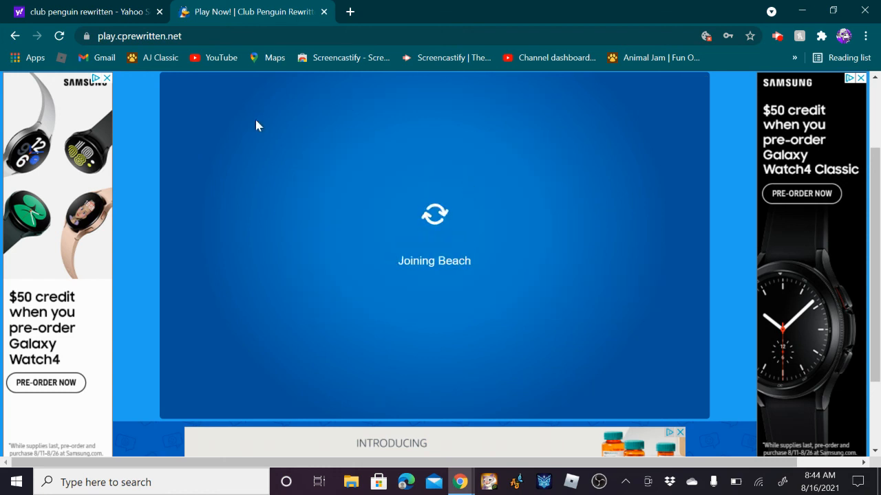
scroll("down", 3)
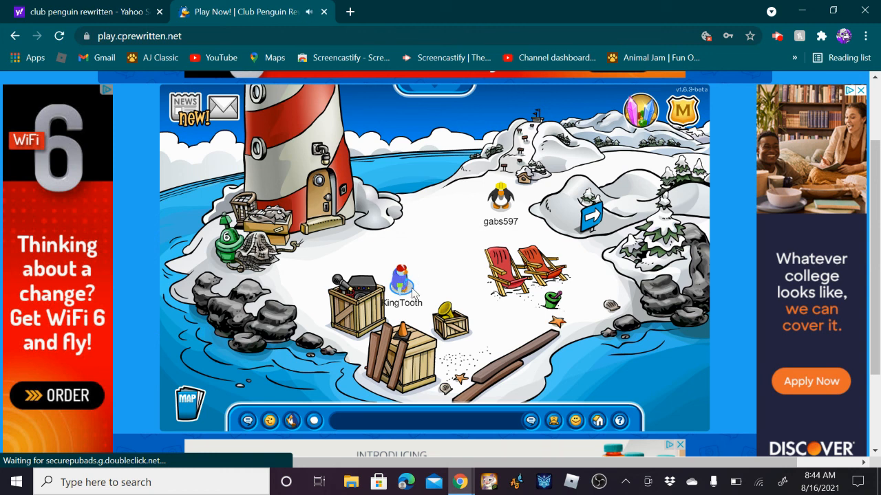
- Open KingTooth's player card, browse the item inventory, hide it, and close the card
left_click(401, 275)
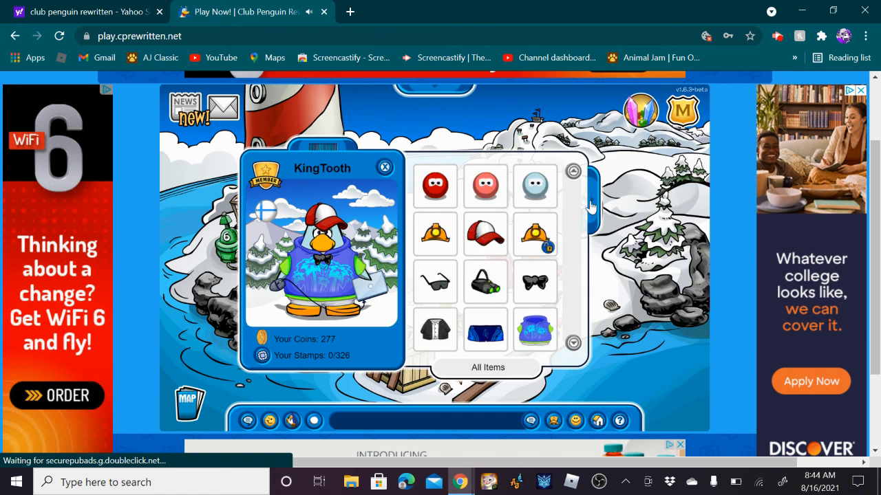
left_click(485, 234)
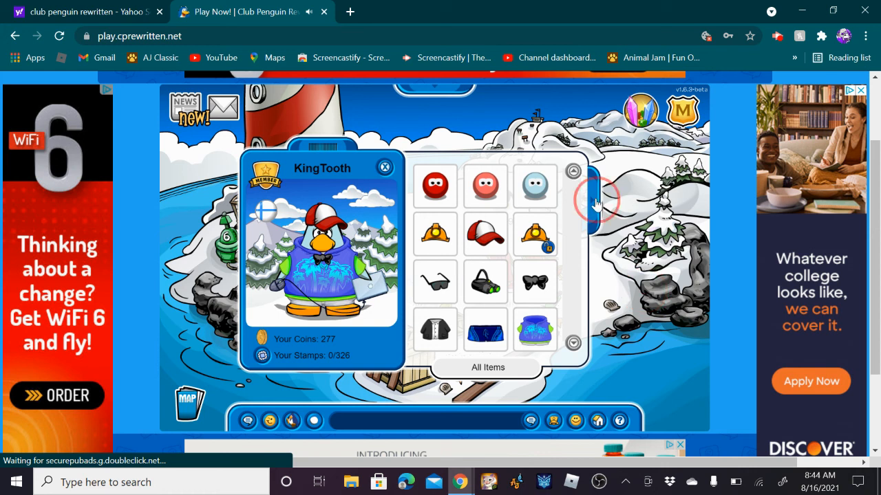
left_click(573, 172)
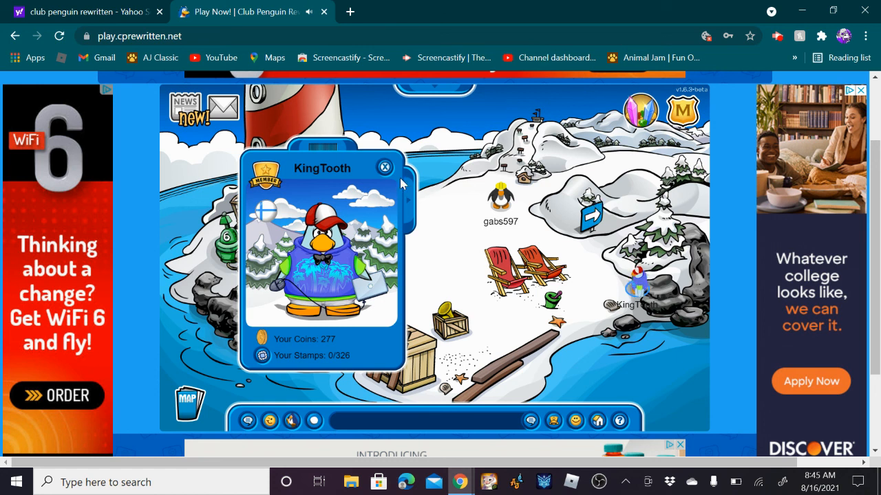
left_click(385, 167)
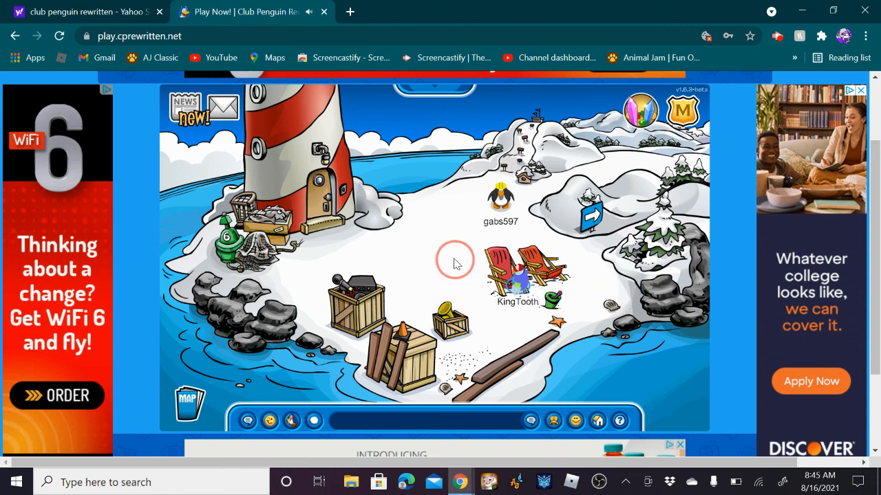